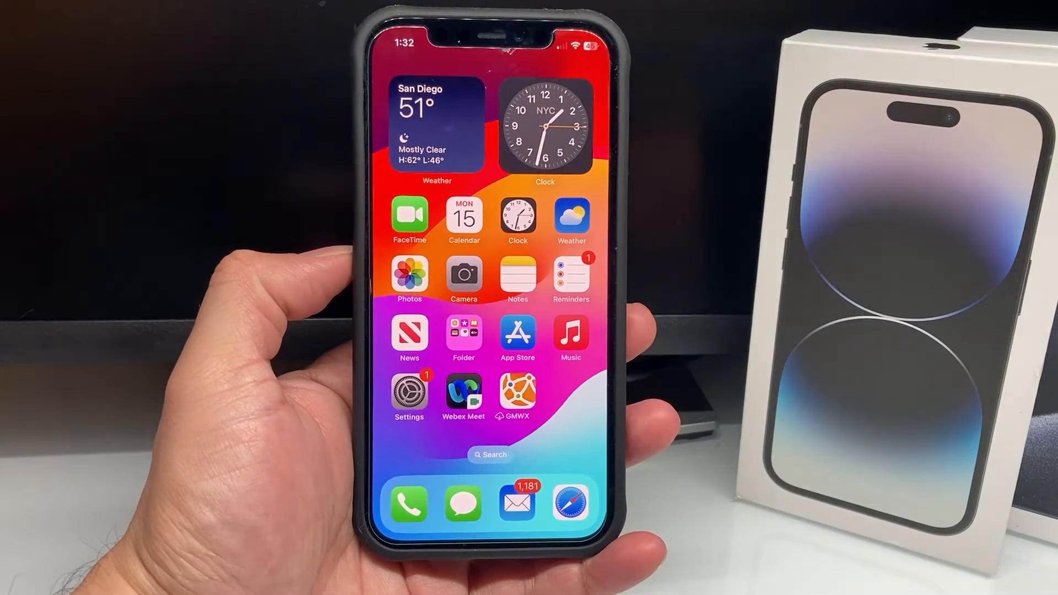
- Launch the Settings app from the Home Screen
left_click(408, 392)
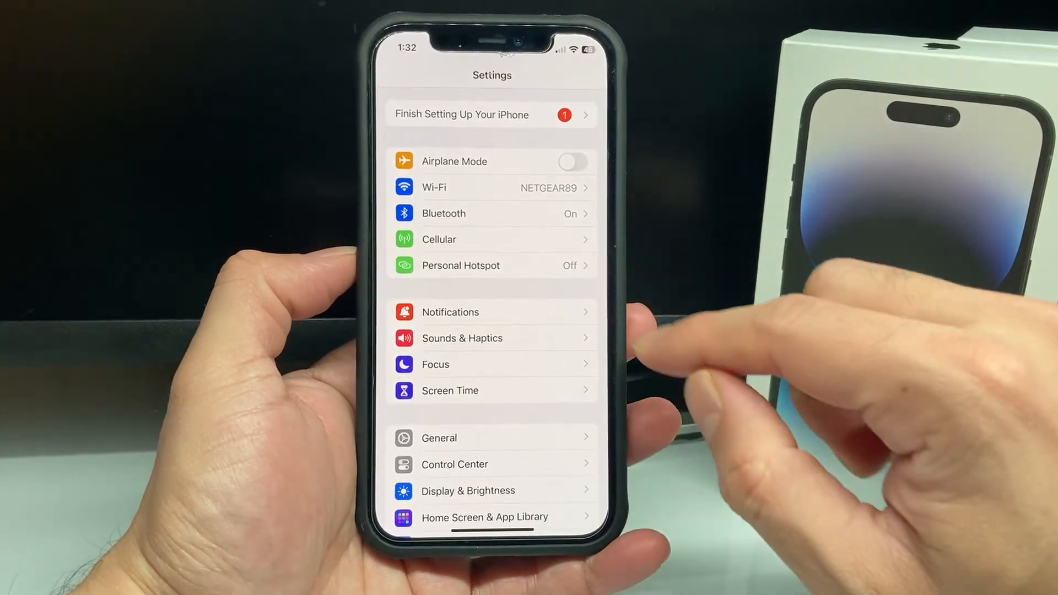
- Go to Cellular > Cellular Data Options to reach the Data Mode setting
left_click(439, 239)
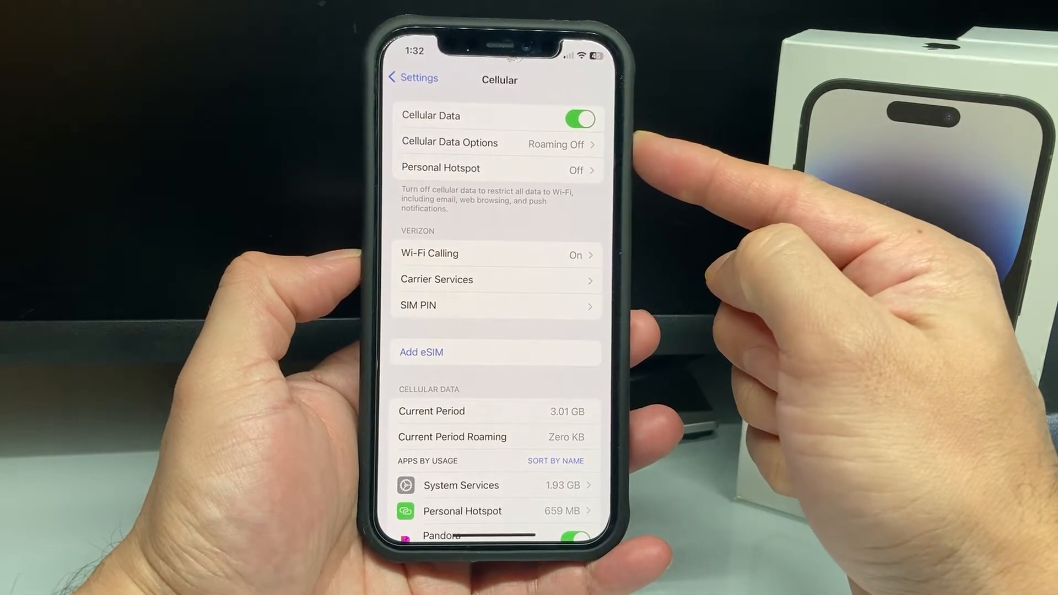
left_click(449, 142)
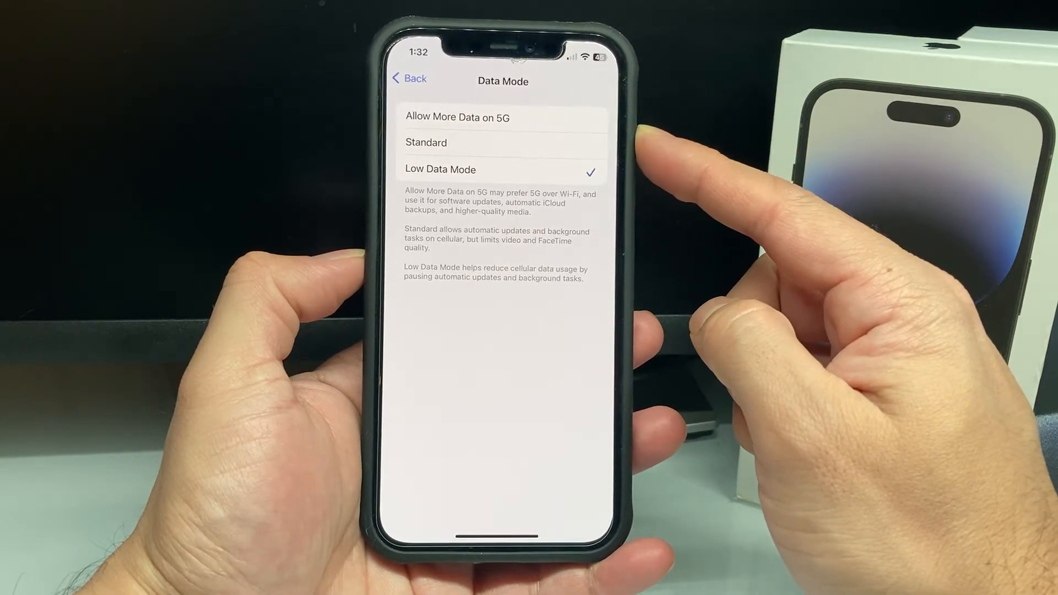
mouse_move(729, 216)
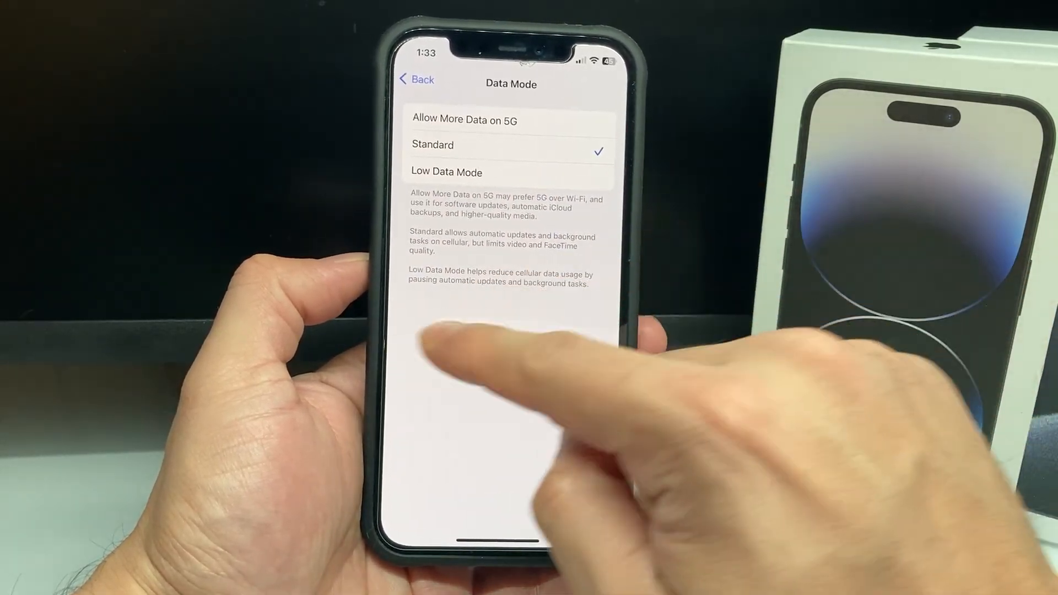
- Back out of Cellular, open NETGEAR89's network details and switch Low Data Mode off
left_click(416, 80)
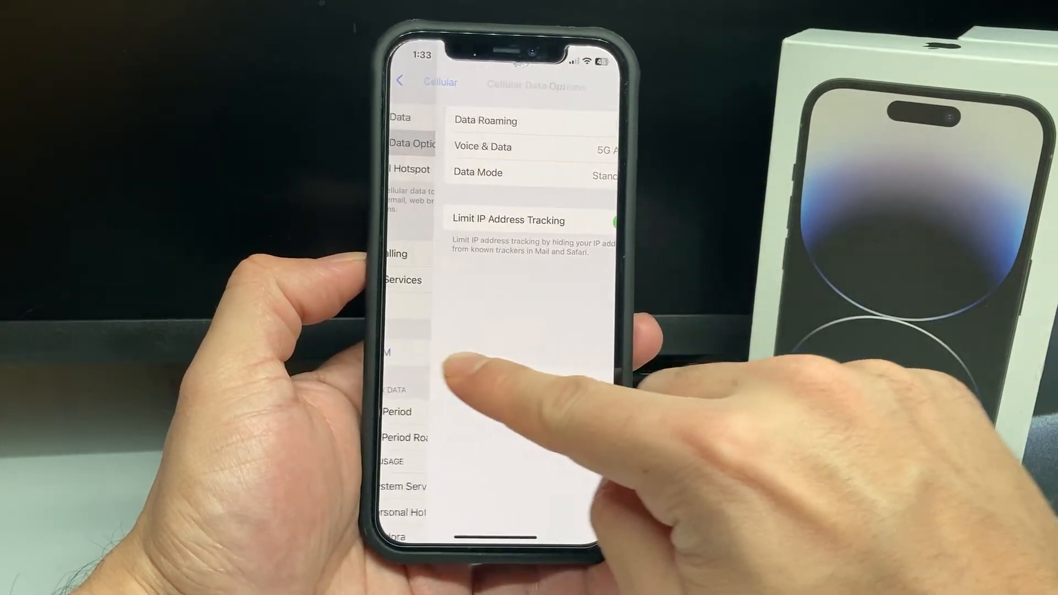
left_click(400, 81)
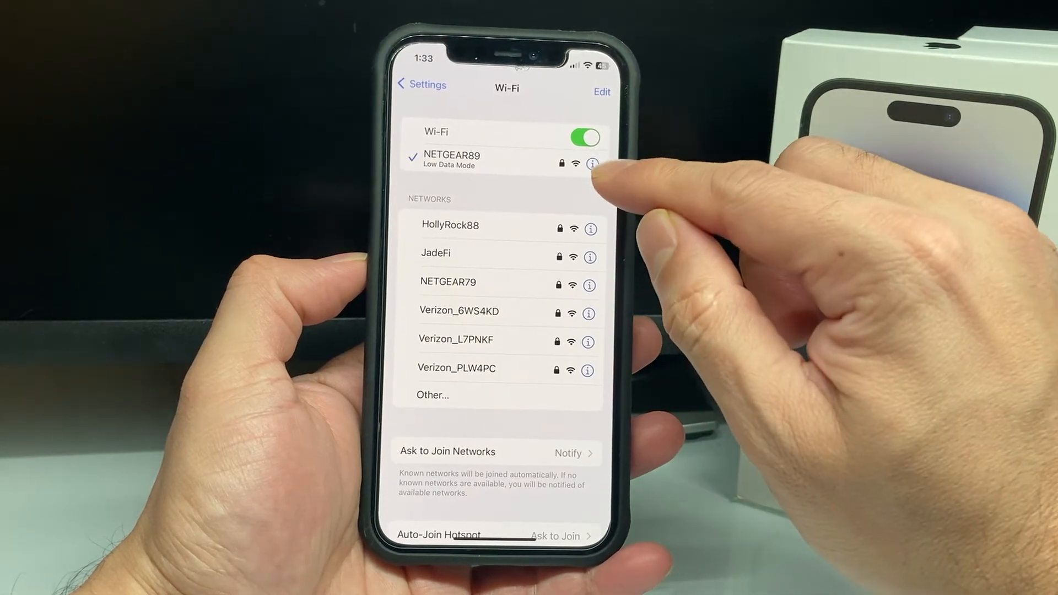
left_click(588, 163)
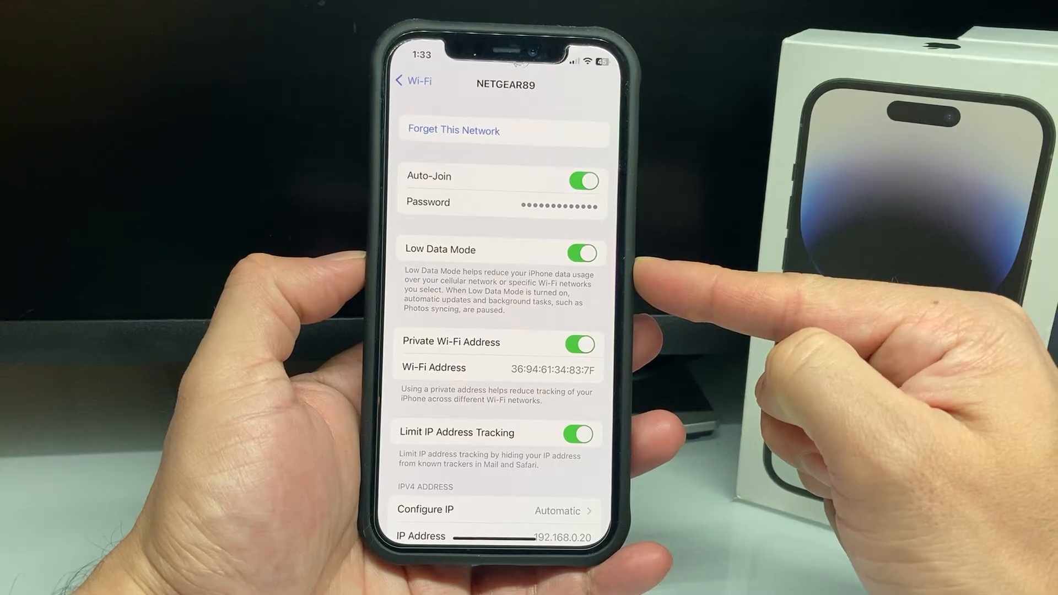
left_click(581, 251)
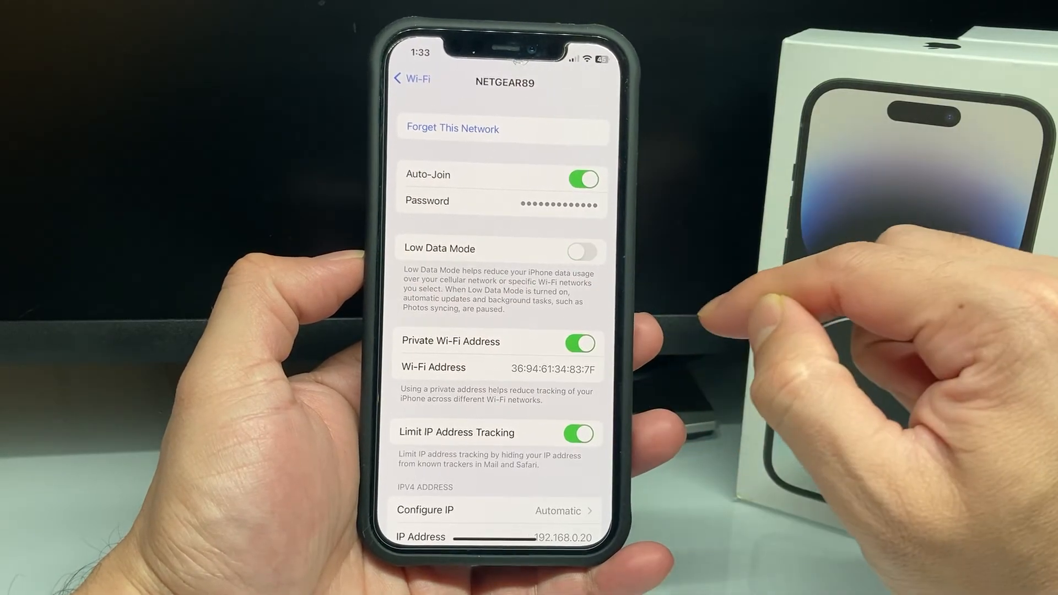